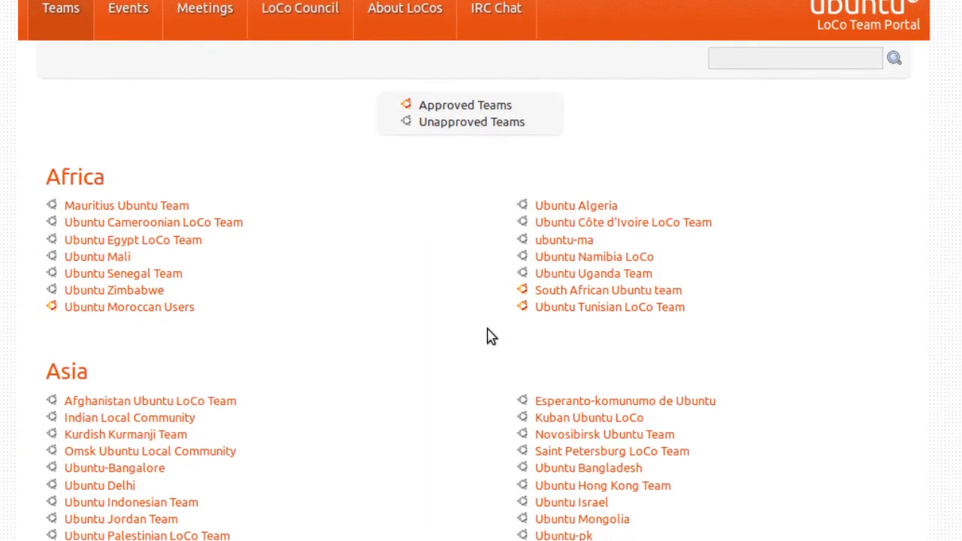
pyautogui.scroll(-3)
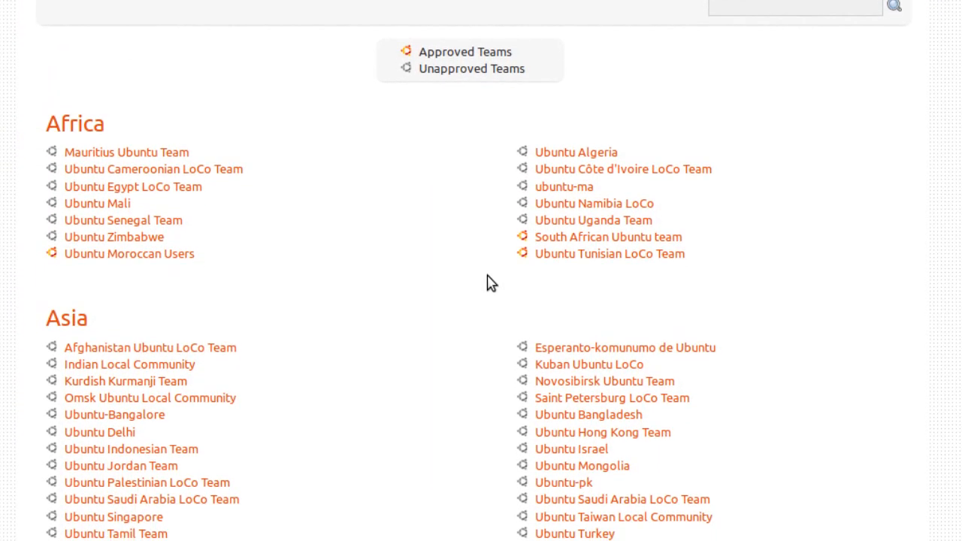
pyautogui.scroll(-3)
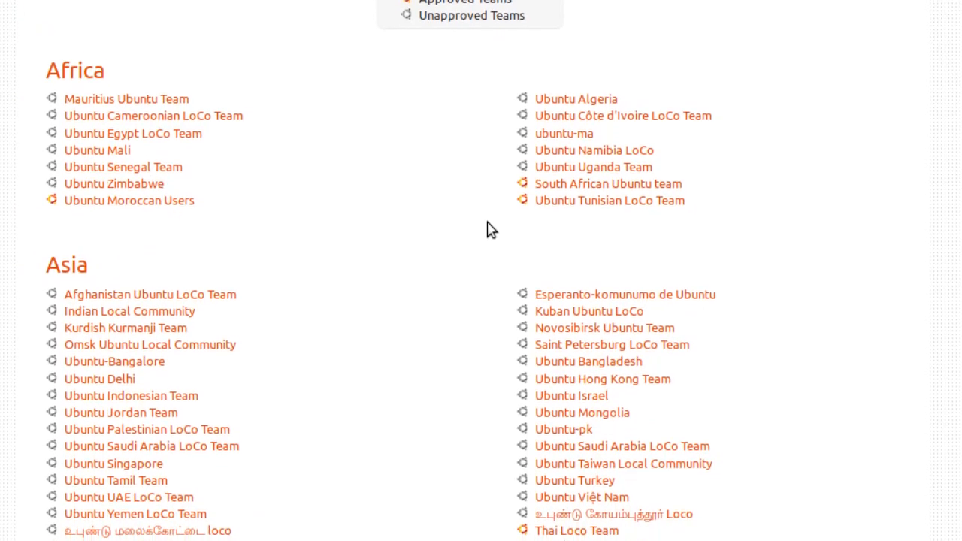
pyautogui.scroll(-3)
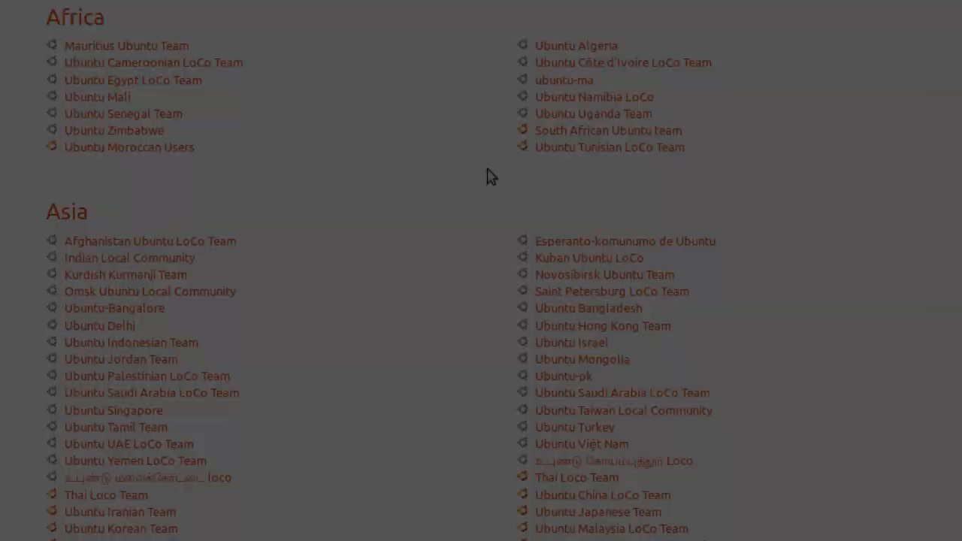